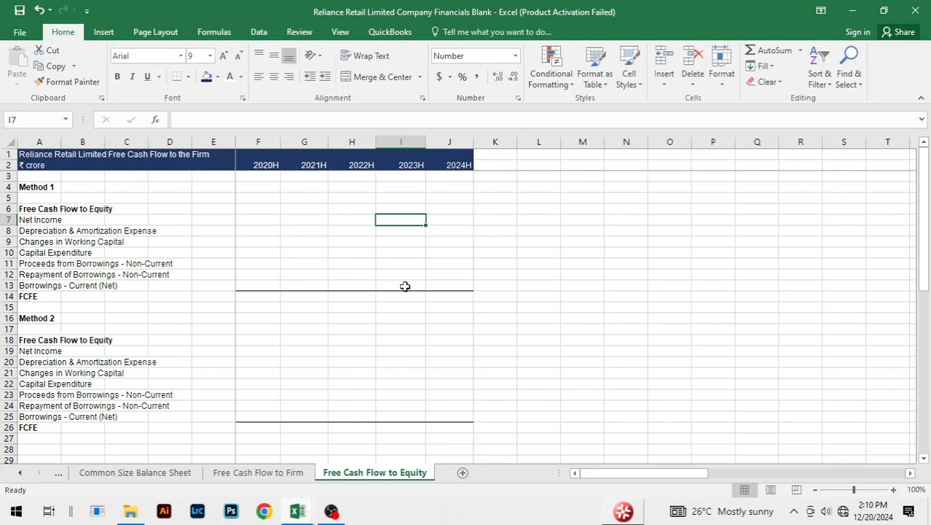
Link Method 1's 2020H Net Income to the Income Statement Profit for the year (F26).
{"action": "left_click", "coordinate": [352, 218]}
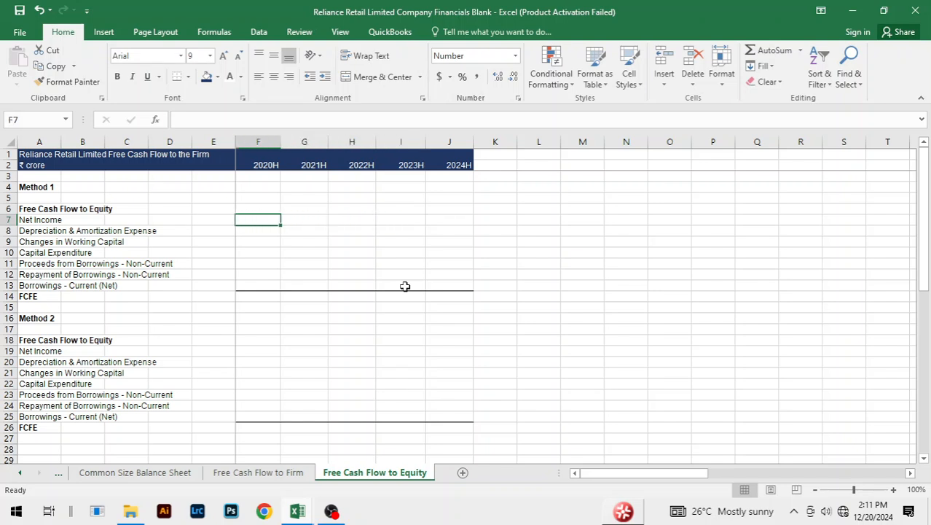
{"action": "type", "text": "="}
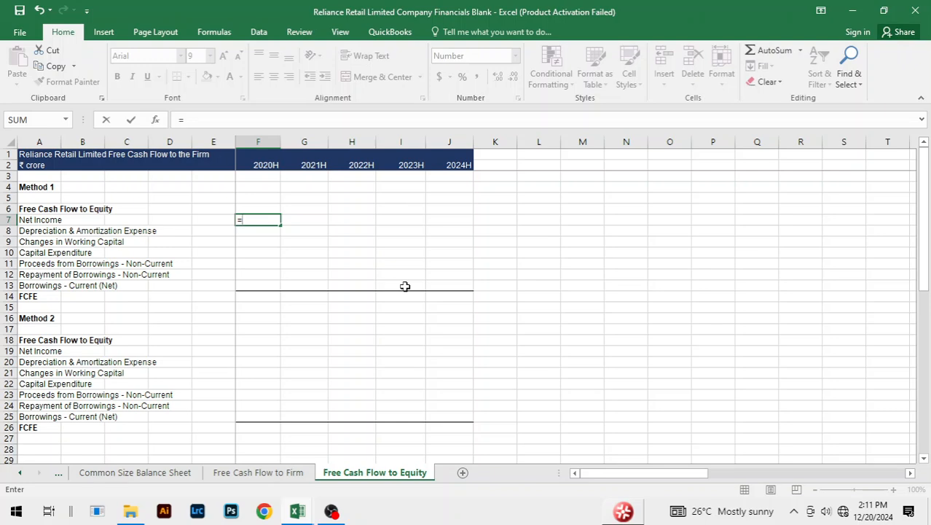
{"action": "left_click", "coordinate": [105, 472]}
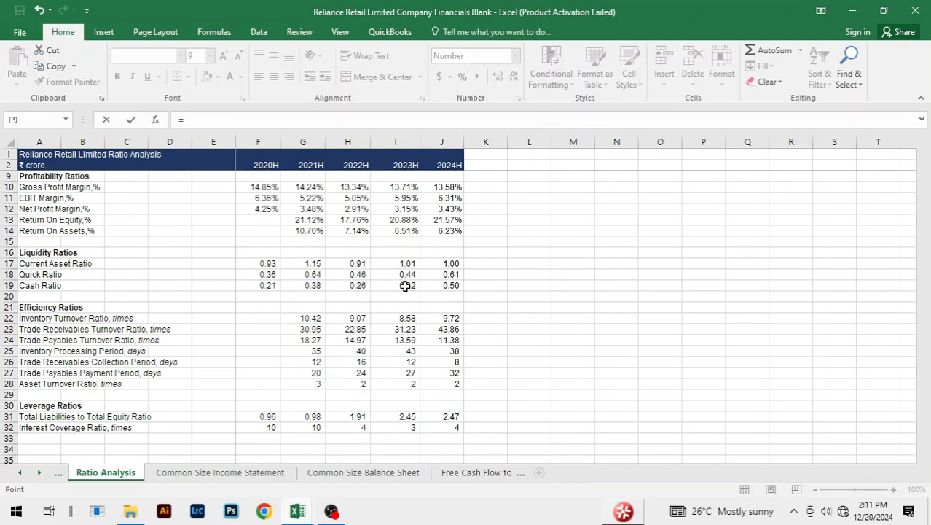
{"action": "left_click", "coordinate": [114, 472]}
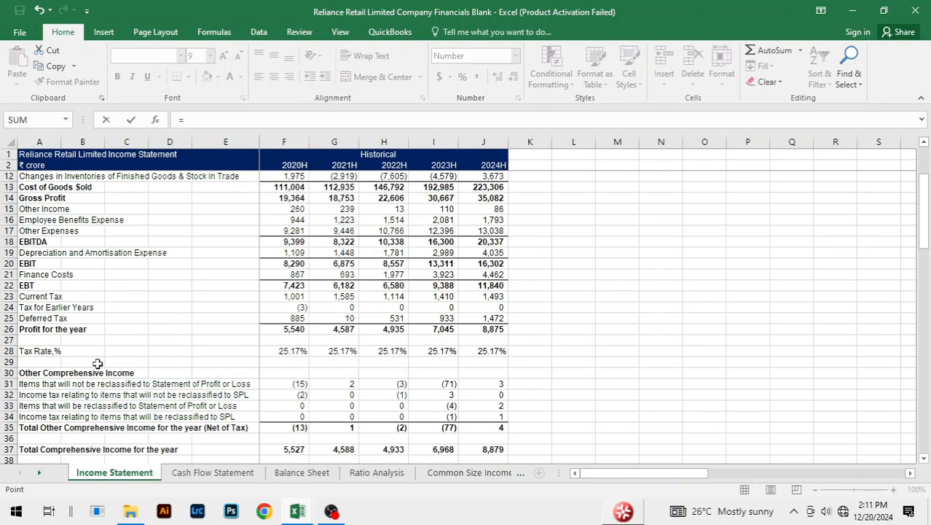
{"action": "left_click", "coordinate": [283, 329]}
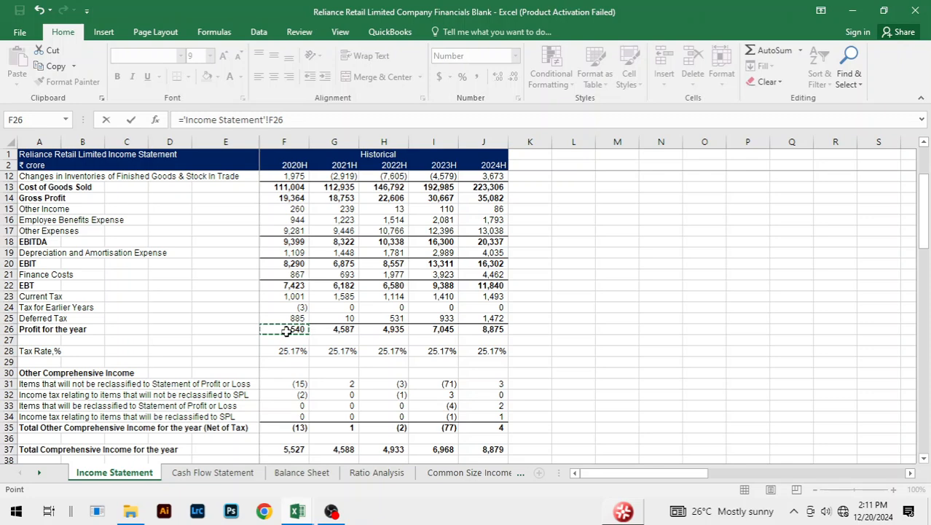
Link Depreciation & Amortization and Working Capital changes to Cash Flow Statement F9 and F19, filled through 2024H.
{"action": "left_click", "coordinate": [375, 472]}
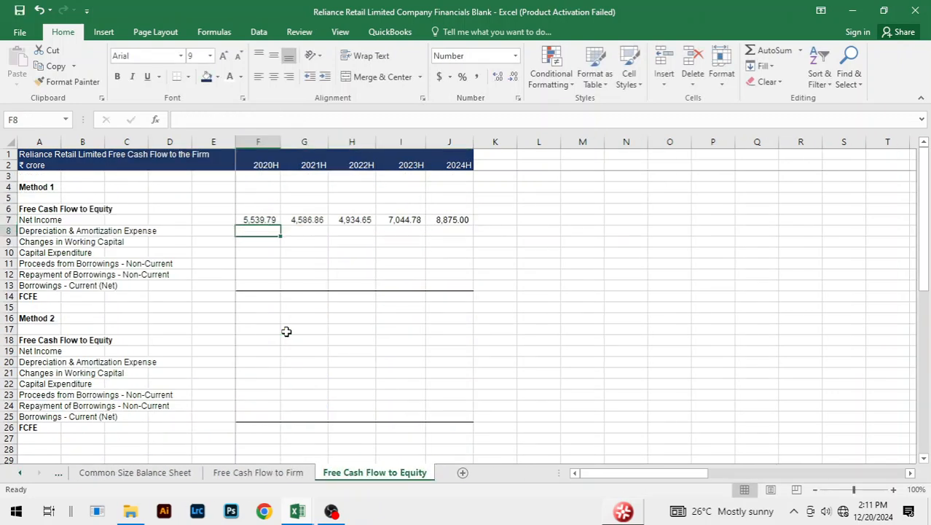
{"action": "type", "text": "="}
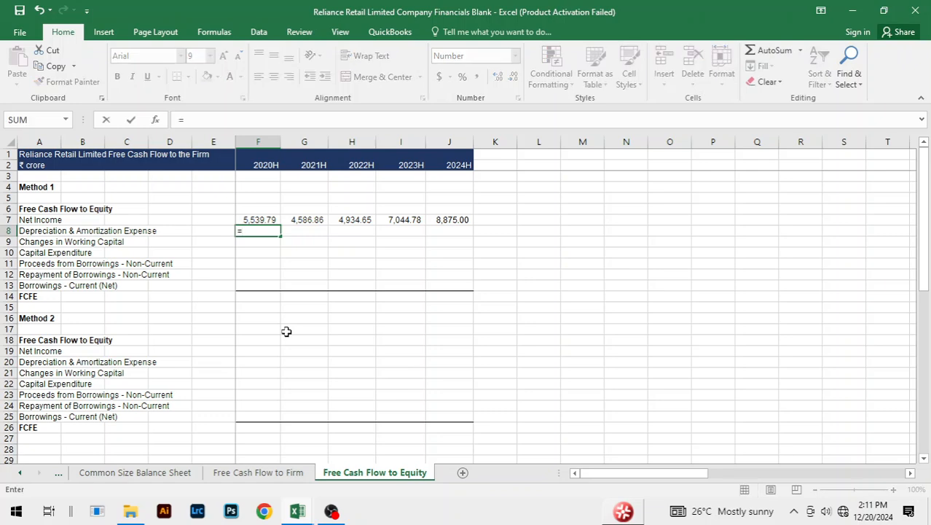
{"action": "left_click", "coordinate": [119, 472]}
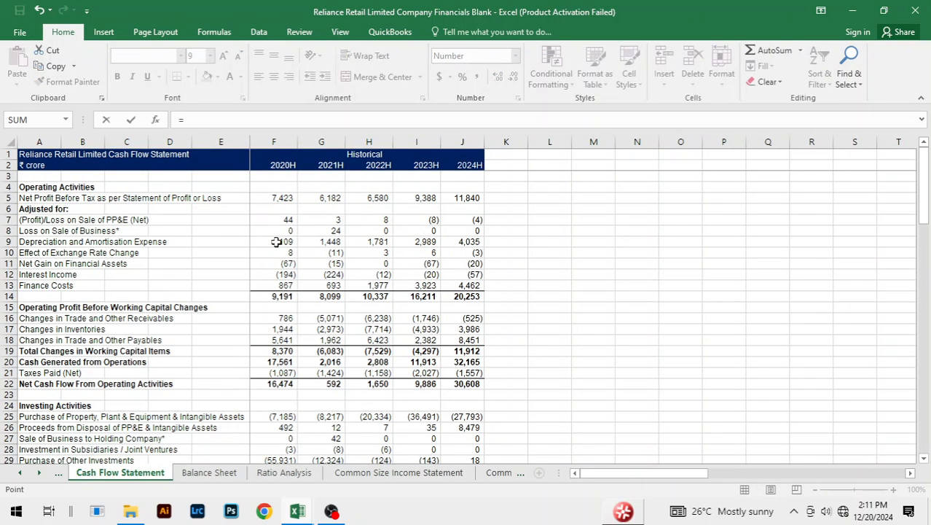
{"action": "left_click", "coordinate": [374, 473]}
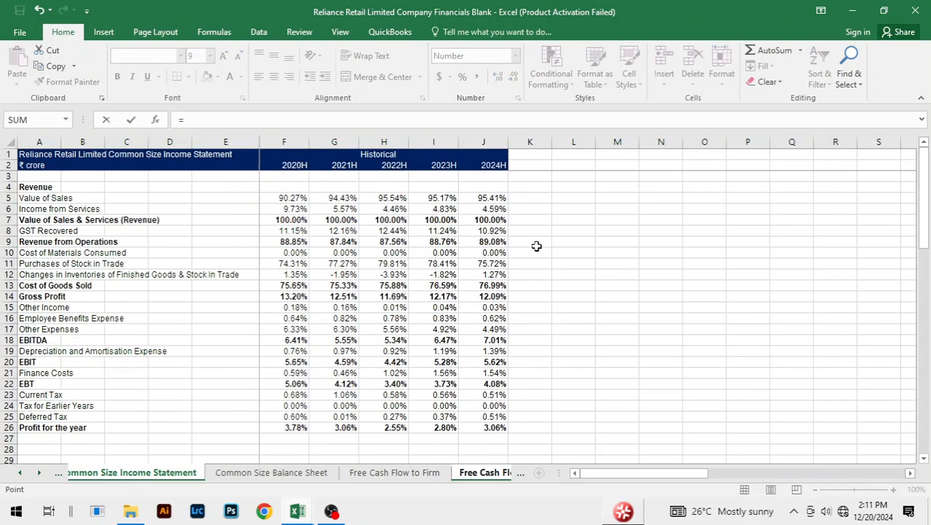
{"action": "left_click", "coordinate": [119, 472]}
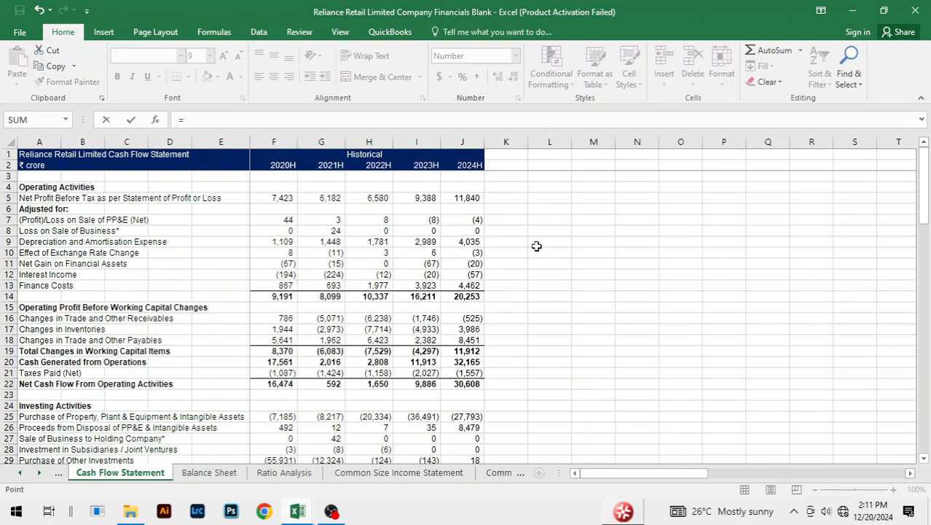
{"action": "mouse_move", "coordinate": [133, 348]}
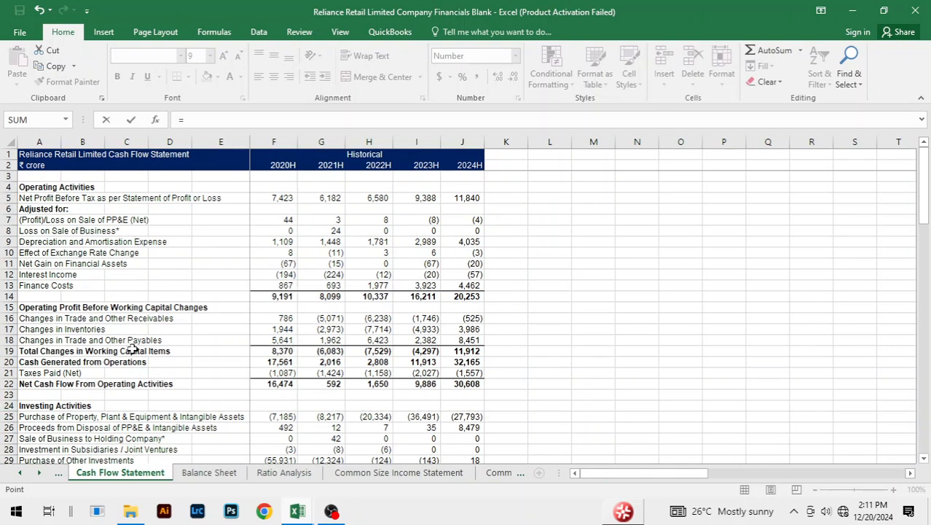
{"action": "left_click", "coordinate": [274, 349]}
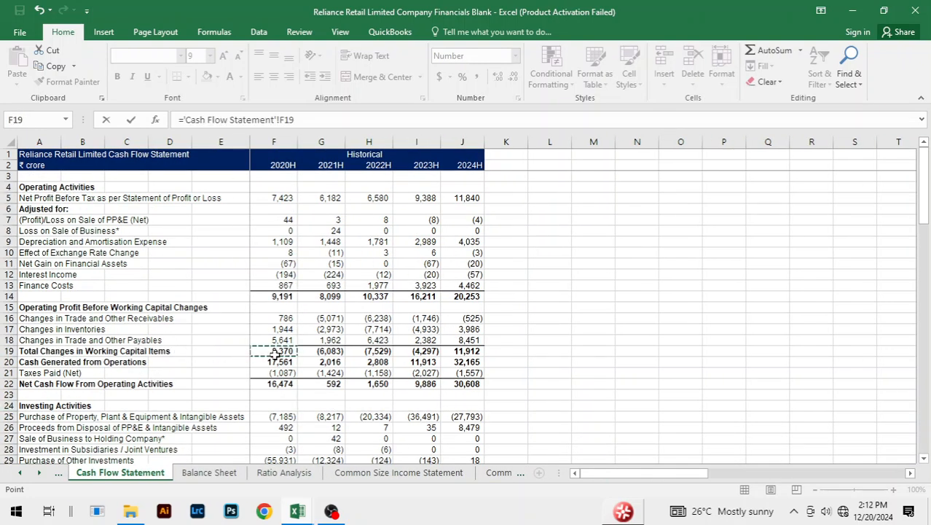
{"action": "left_click", "coordinate": [374, 472]}
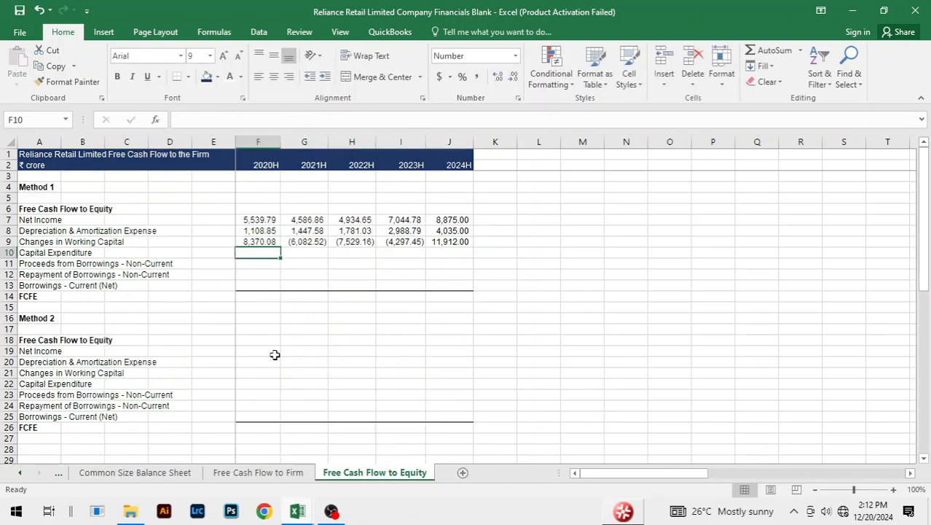
Link Capital Expenditure and Proceeds from Borrowings - Non-Current to the Cash Flow Statement rows.
{"action": "left_click", "coordinate": [96, 472]}
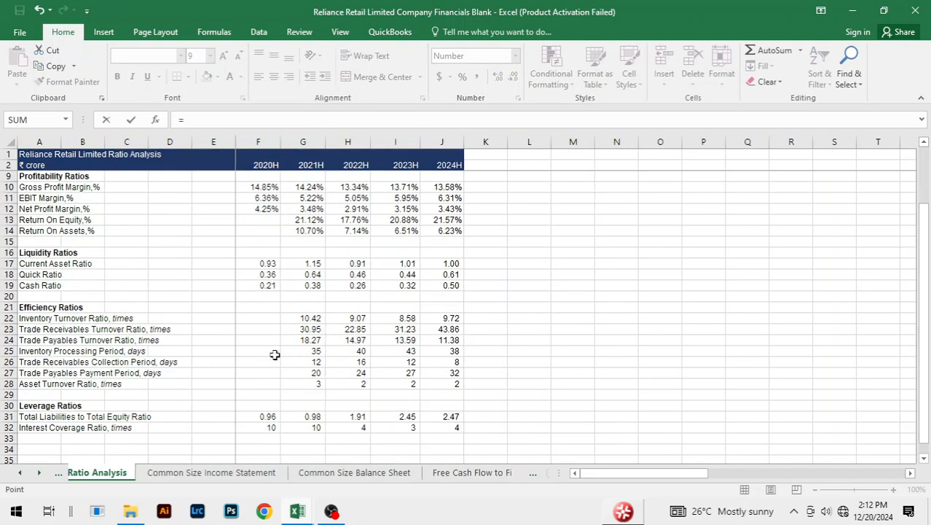
{"action": "left_click", "coordinate": [120, 472]}
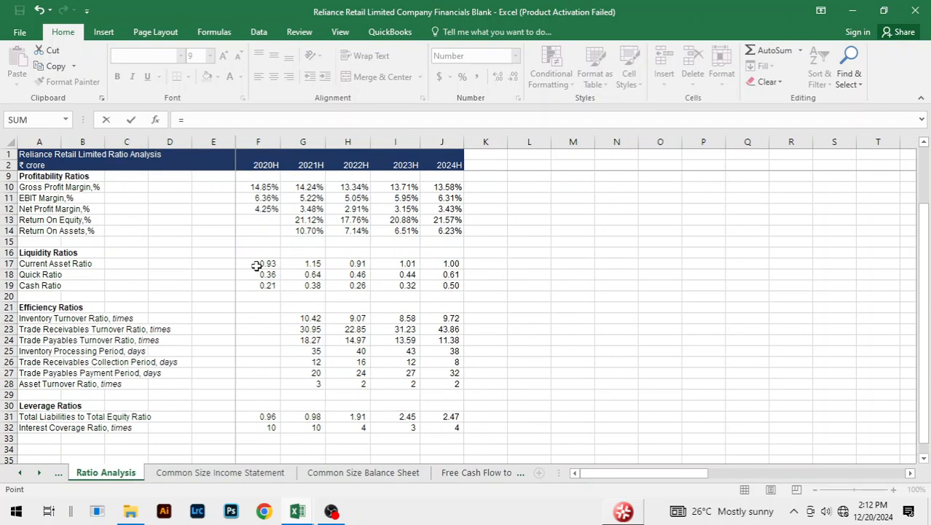
{"action": "left_click", "coordinate": [120, 472]}
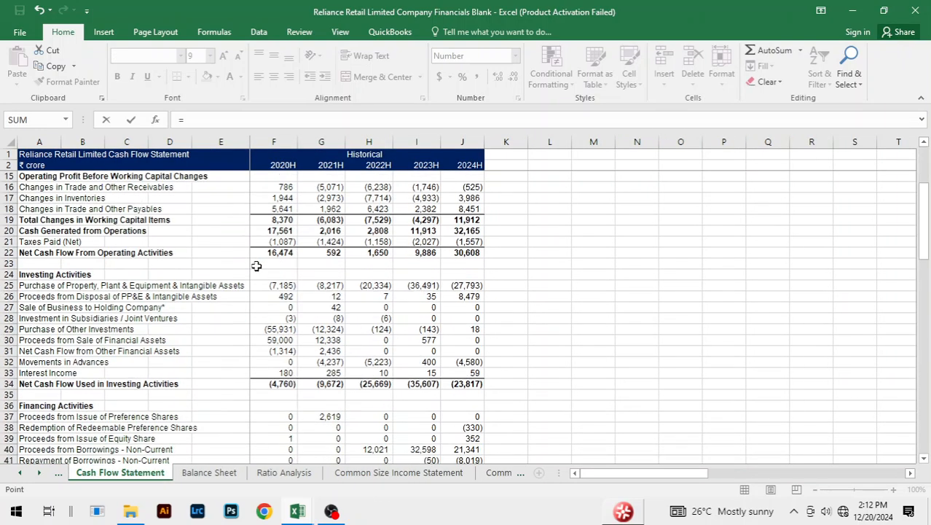
{"action": "scroll", "scroll_direction": "down", "scroll_amount": 3}
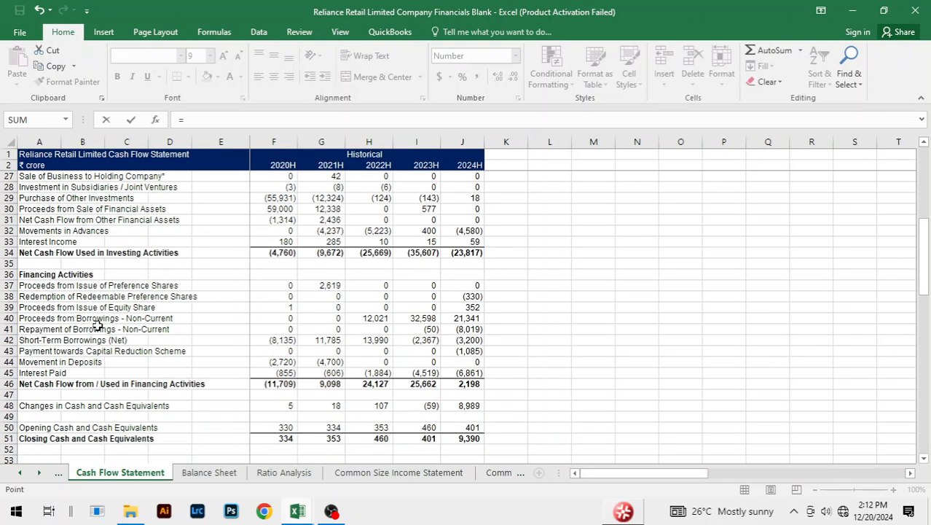
{"action": "left_click", "coordinate": [375, 472]}
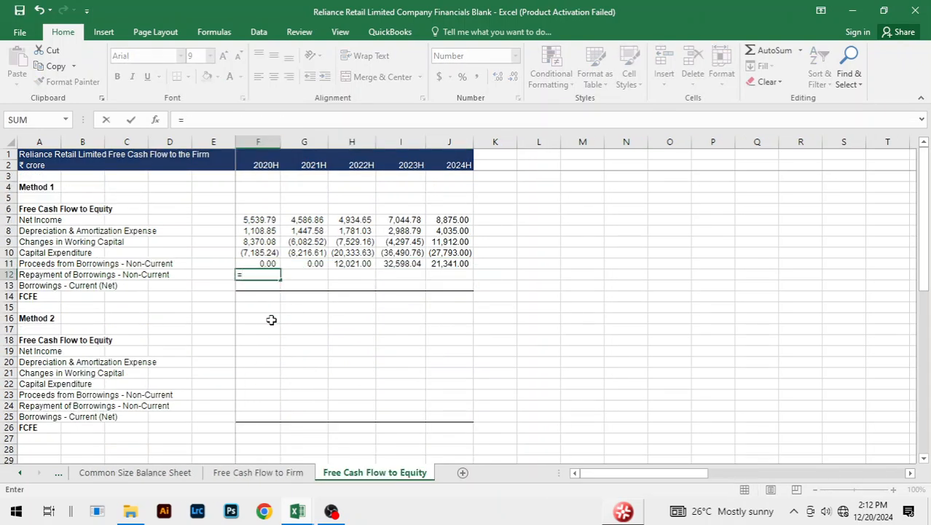
Link Repayment of Borrowings - Non-Current and Current Borrowings (Net) from the Cash Flow Statement, filled to 2024H.
{"action": "left_click", "coordinate": [105, 472]}
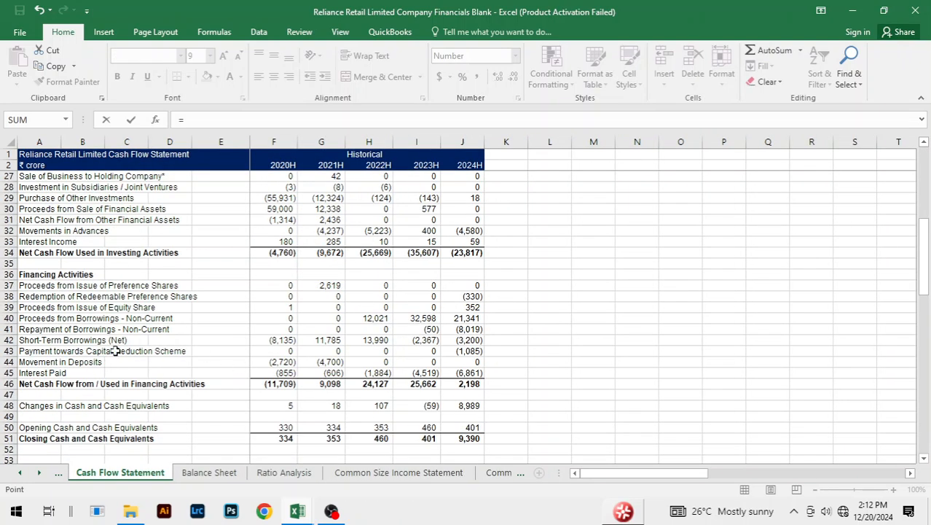
{"action": "left_click", "coordinate": [379, 472]}
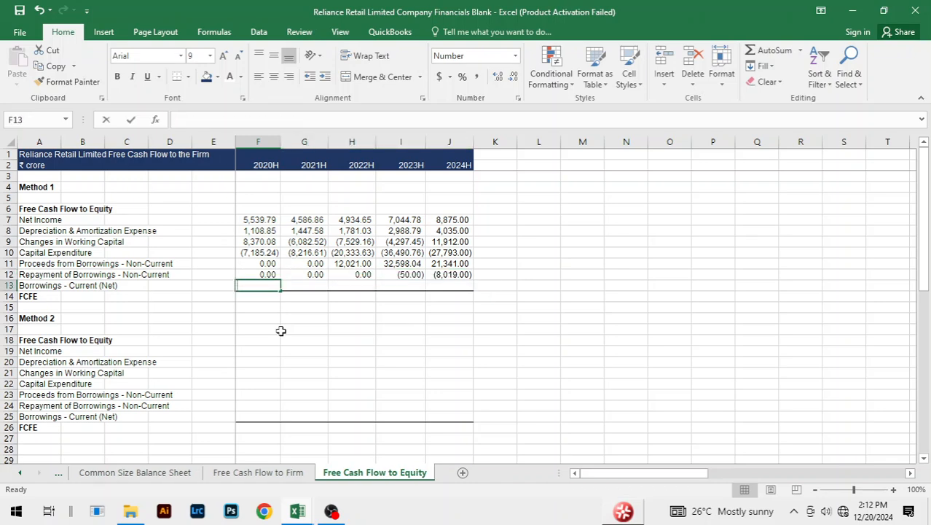
{"action": "left_click", "coordinate": [93, 473]}
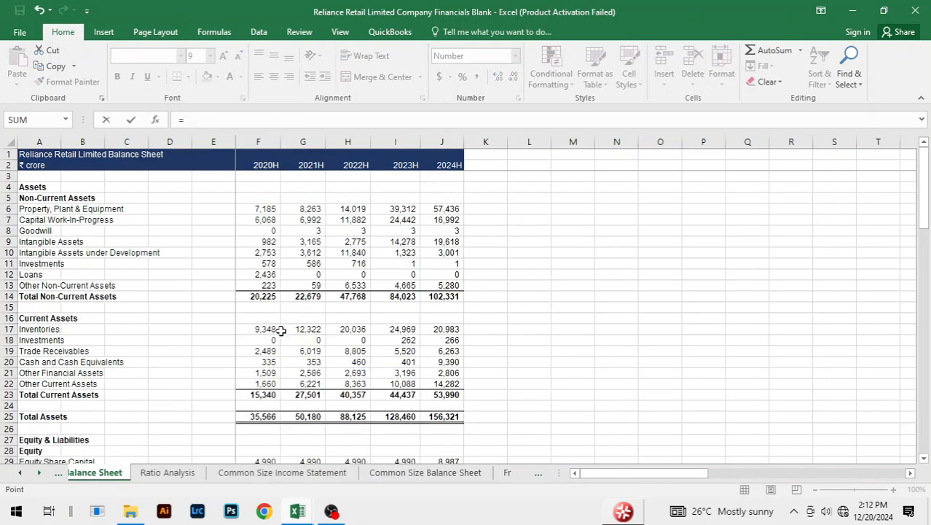
{"action": "left_click", "coordinate": [120, 473]}
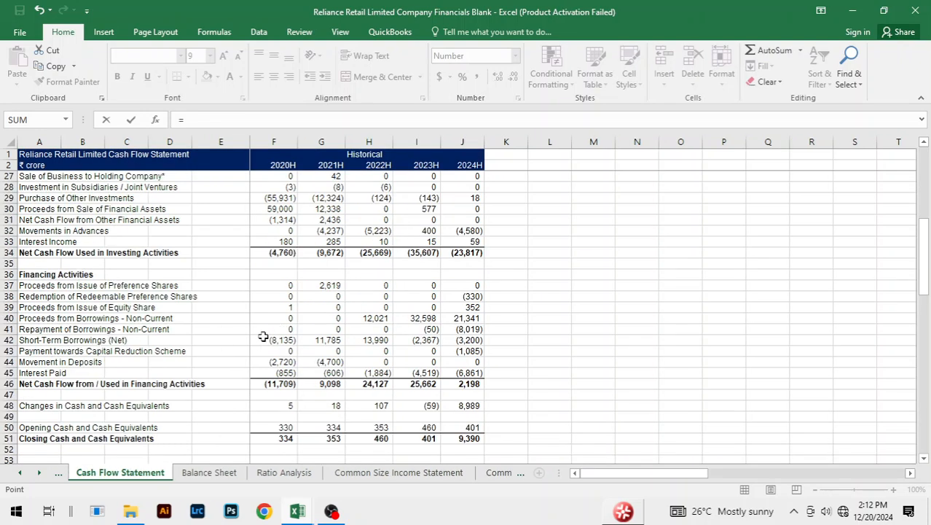
{"action": "left_click", "coordinate": [374, 473]}
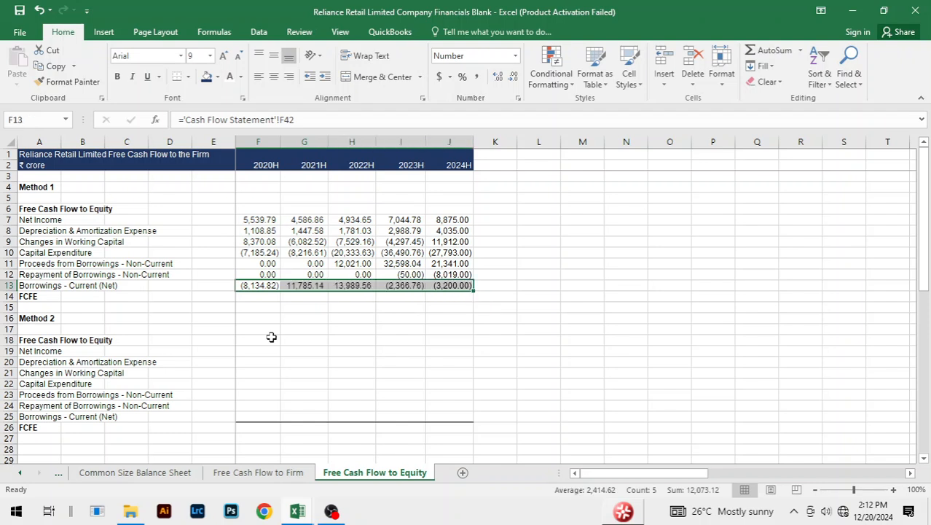
Total Method 1 FCFE with =SUM(F7:F13) and fill right to J14 (2024H 7,151.00).
{"action": "type", "text": "=SUM(F7:F13)"}
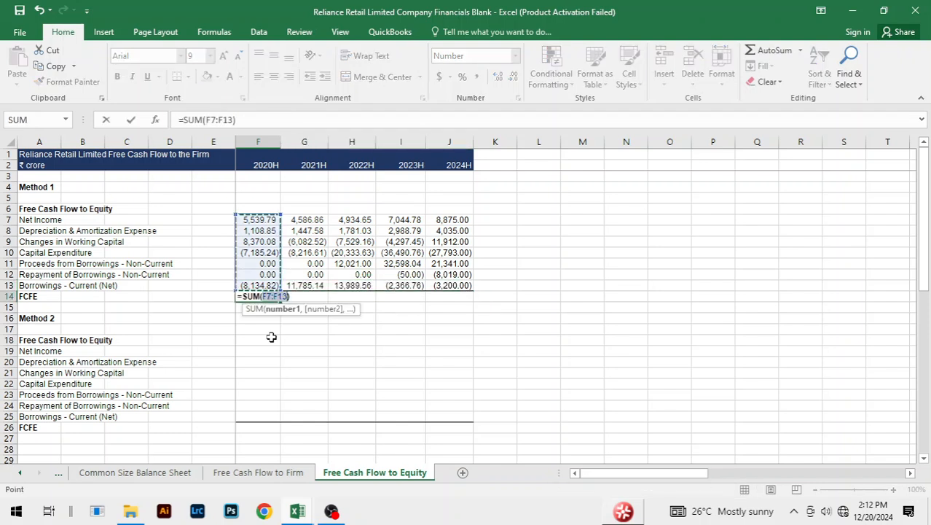
{"action": "key", "text": "Enter"}
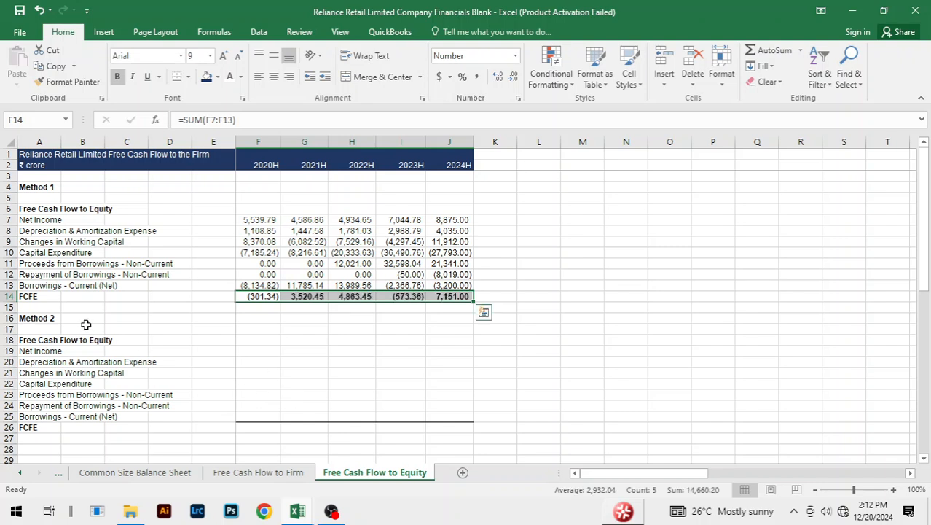
{"action": "mouse_move", "coordinate": [172, 315]}
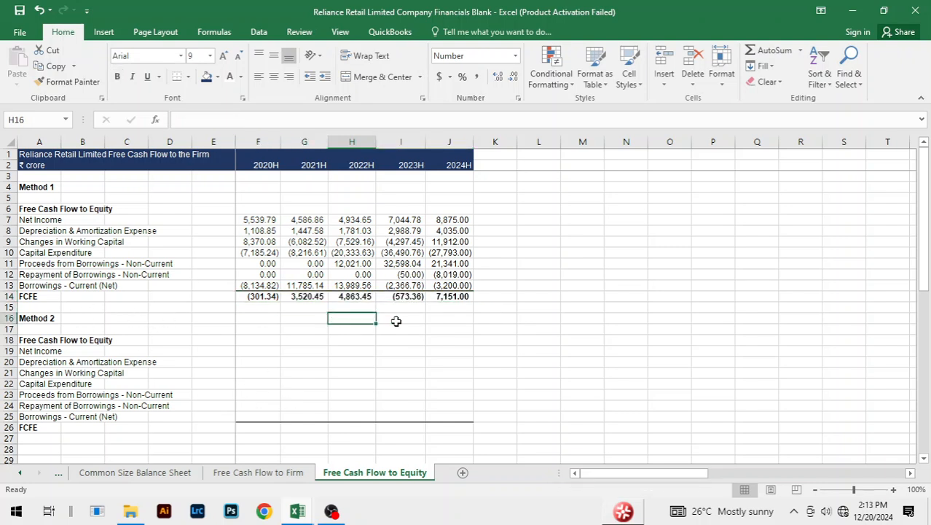
{"action": "left_click", "coordinate": [401, 318]}
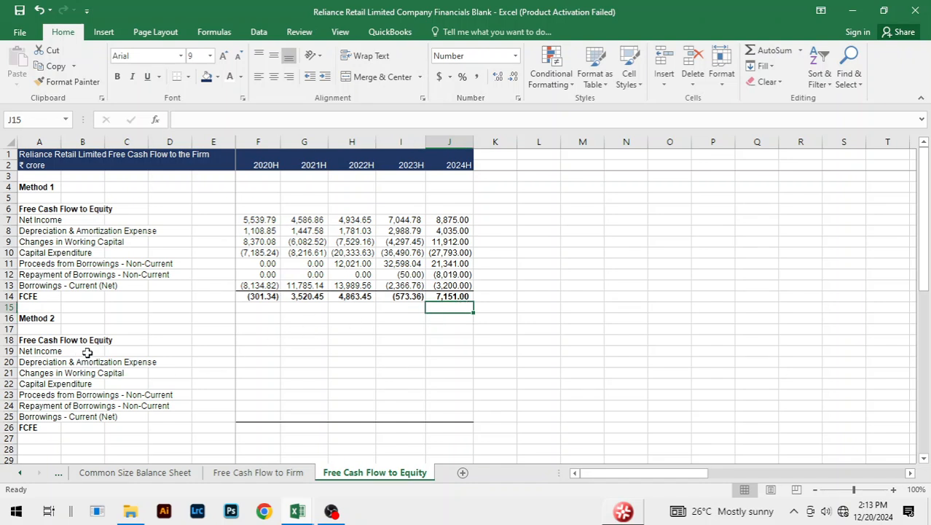
Paste Method 1's Net Income figures F7:J7 into Method 2 row 19 via Paste Special (All).
{"action": "left_click", "coordinate": [125, 350]}
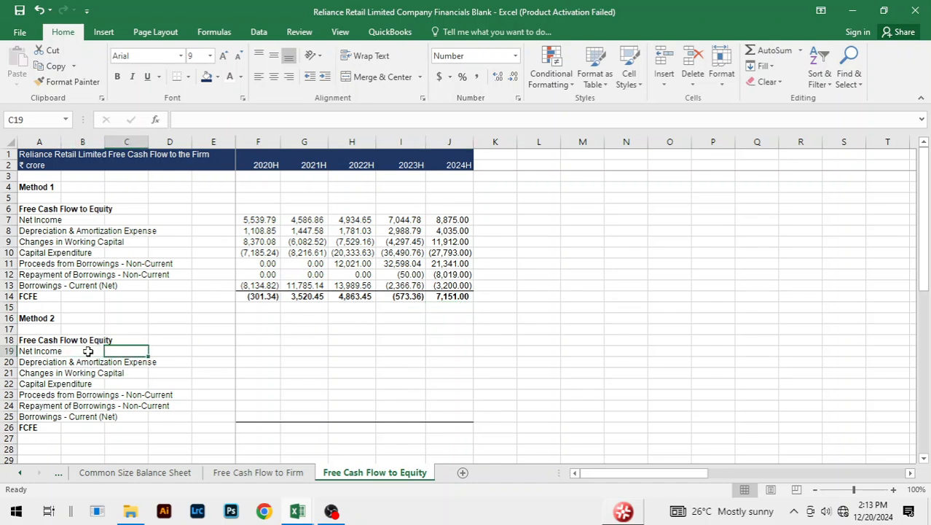
{"action": "left_click", "coordinate": [258, 349]}
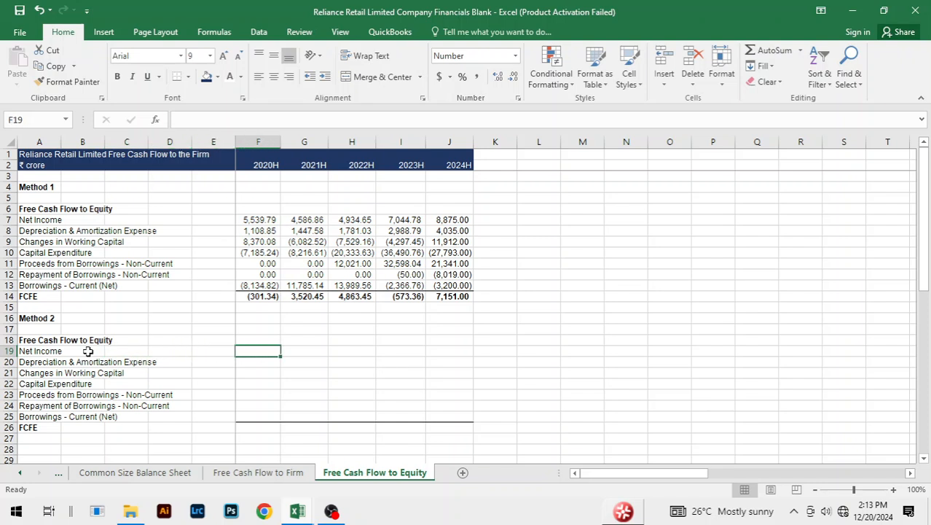
{"action": "mouse_move", "coordinate": [114, 353]}
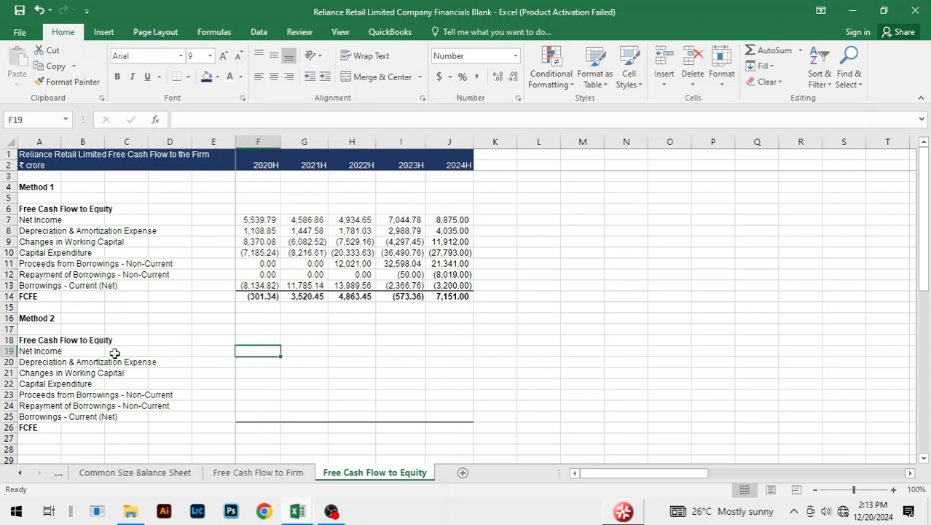
{"action": "mouse_move", "coordinate": [116, 357]}
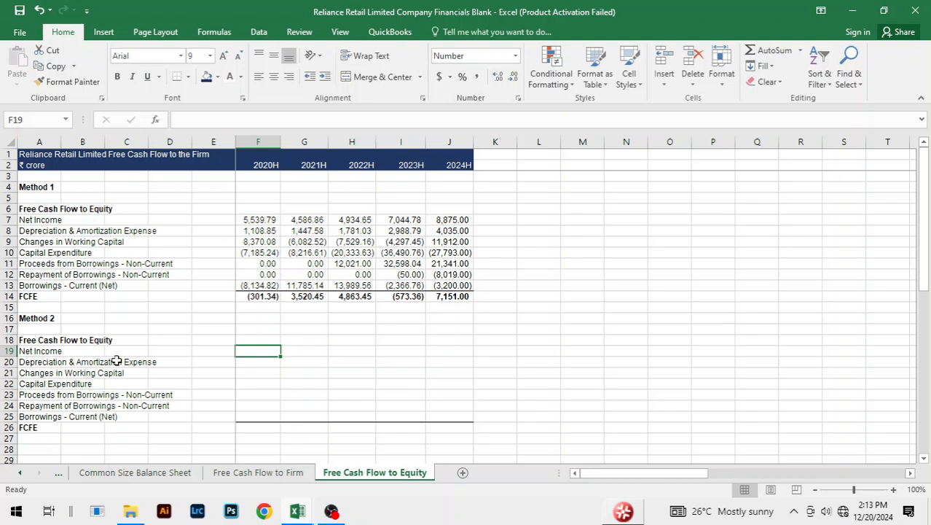
{"action": "left_click", "coordinate": [258, 318]}
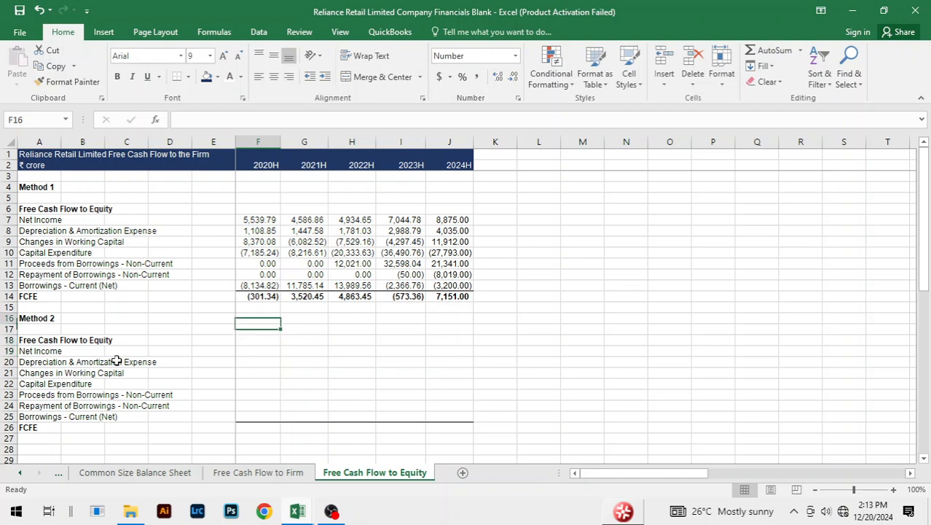
{"action": "left_click", "coordinate": [260, 219]}
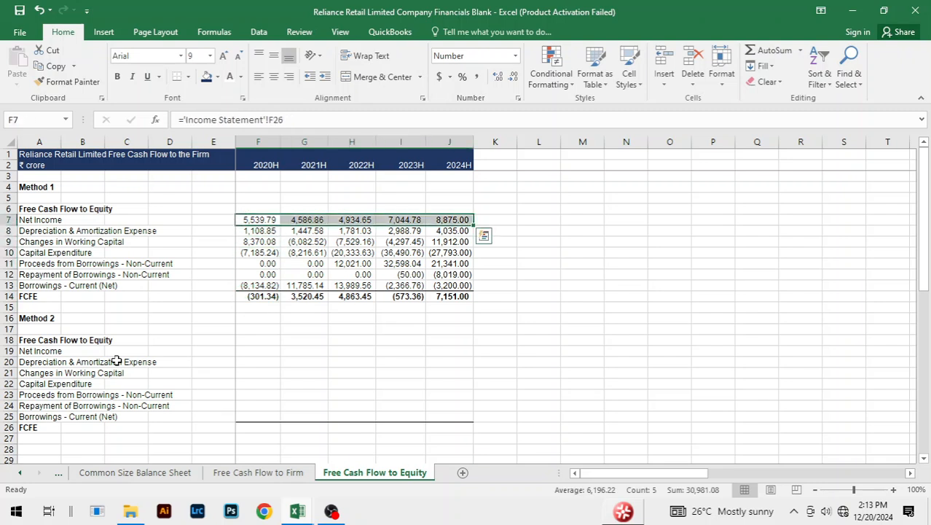
{"action": "left_click", "coordinate": [258, 306]}
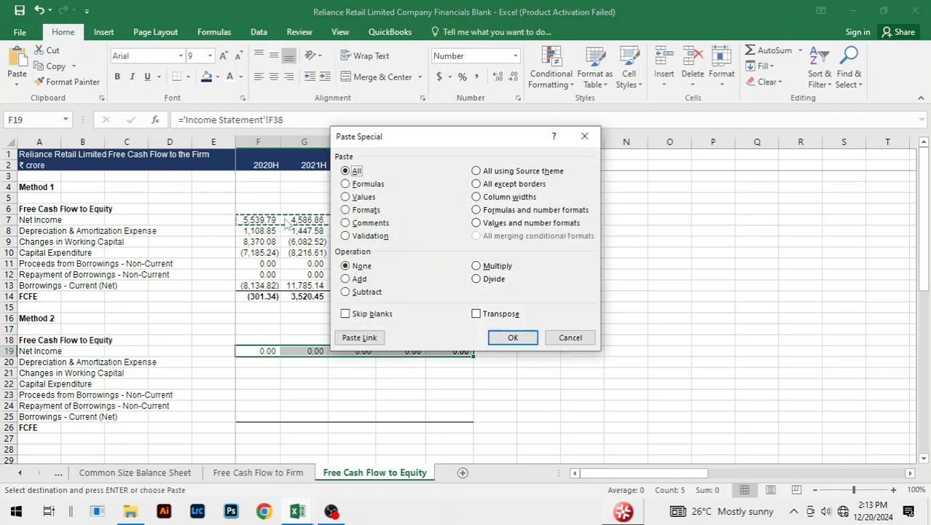
{"action": "left_click", "coordinate": [511, 337]}
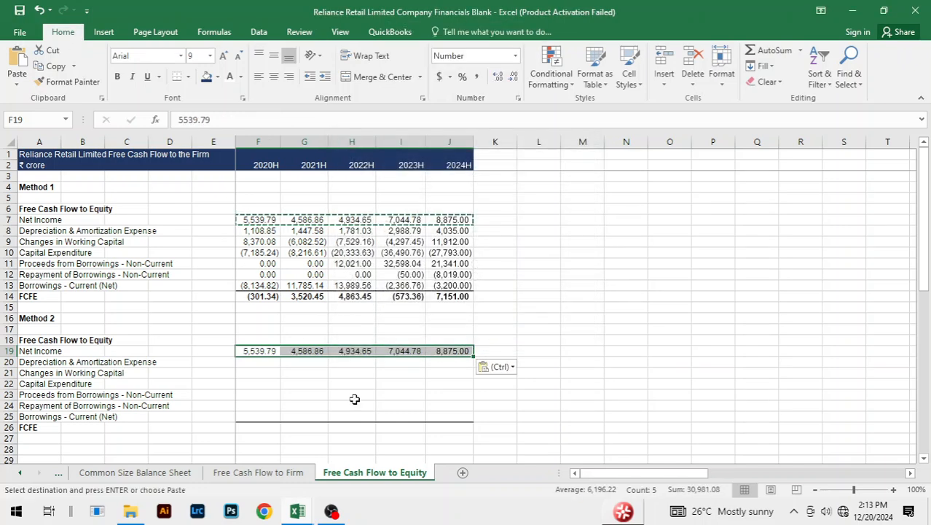
Paste Method 1's Depreciation & Amortization F8:J8 into Method 2 row 20 via Paste Special.
{"action": "left_click", "coordinate": [258, 361]}
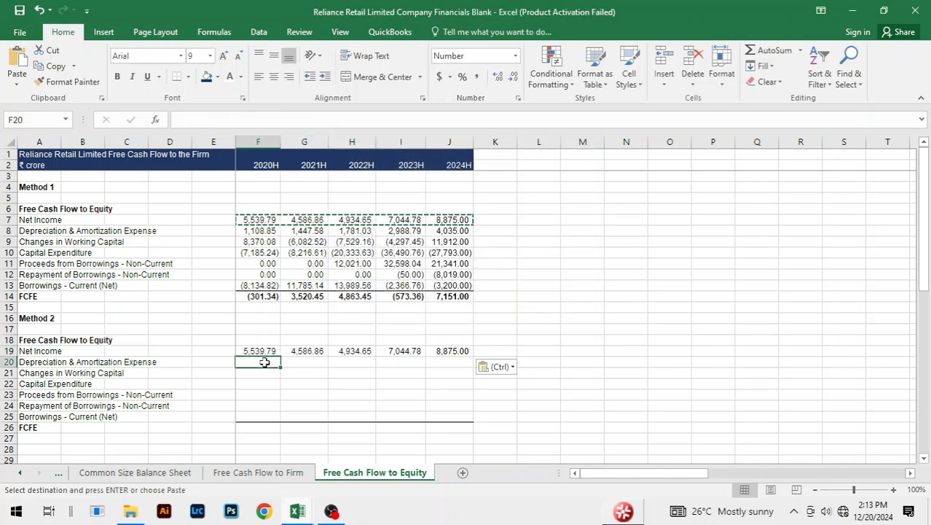
{"action": "left_click", "coordinate": [258, 230]}
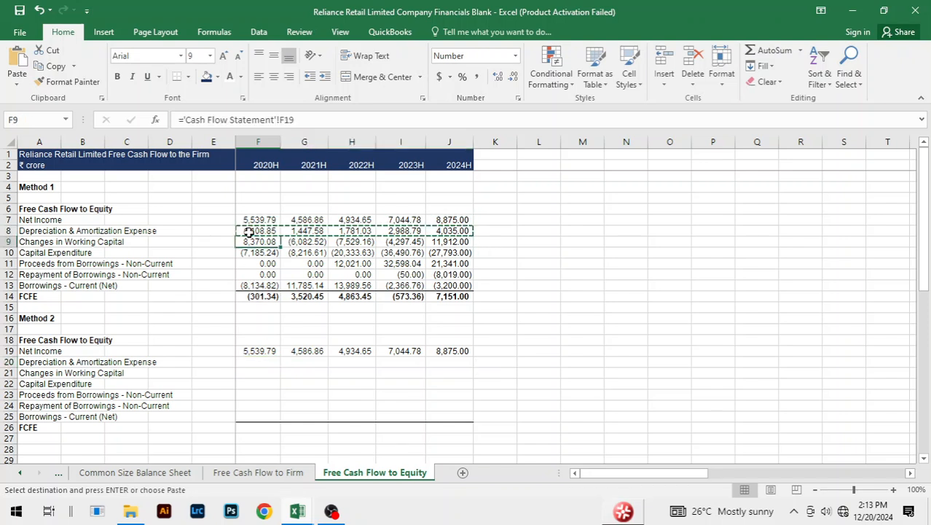
{"action": "key", "text": "ctrl+v"}
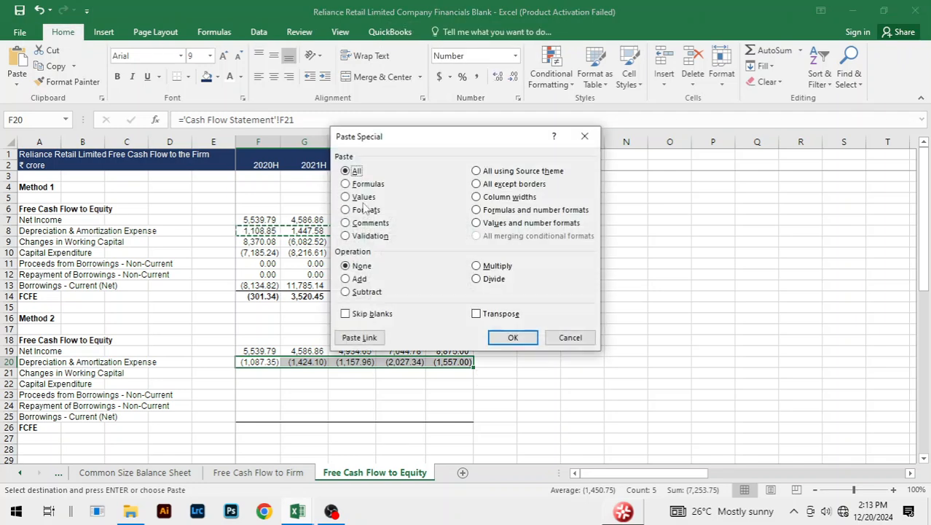
{"action": "left_click", "coordinate": [513, 337]}
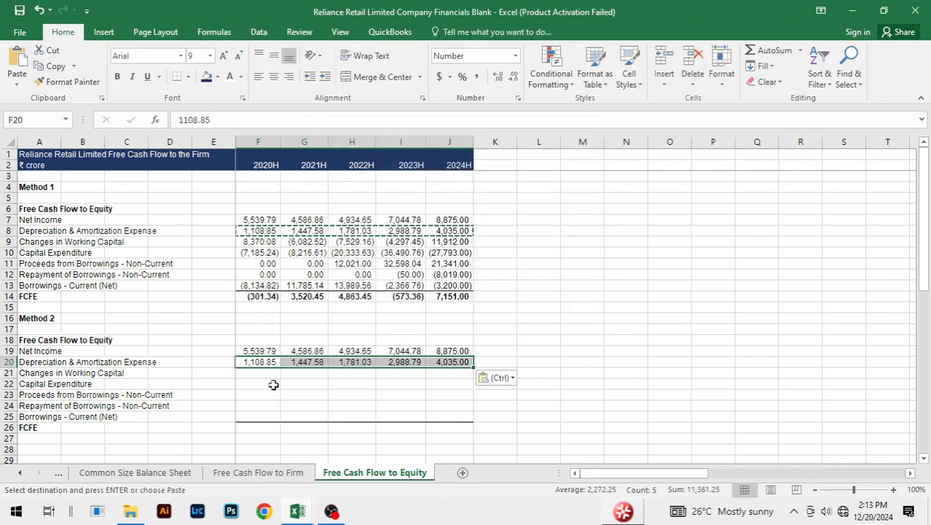
Enter =-F9 and =-F10 for Method 2 Working Capital and Capital Expenditure, filled to J; copy F11:J11 for row 23.
{"action": "left_click", "coordinate": [258, 373]}
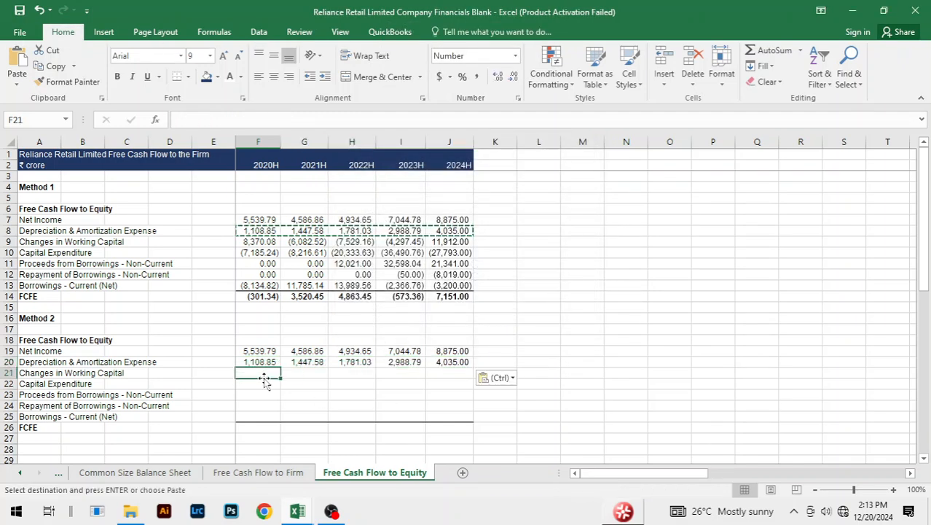
{"action": "type", "text": "="}
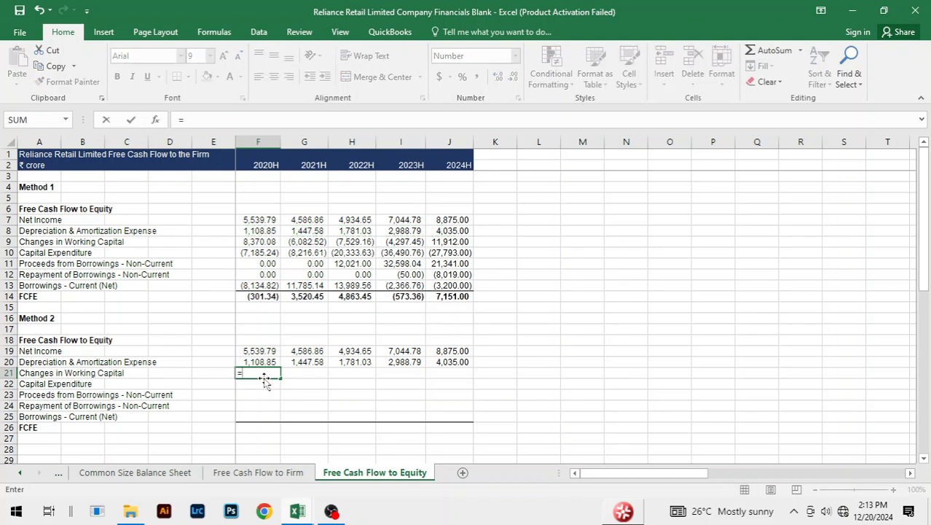
{"action": "left_click", "coordinate": [258, 325]}
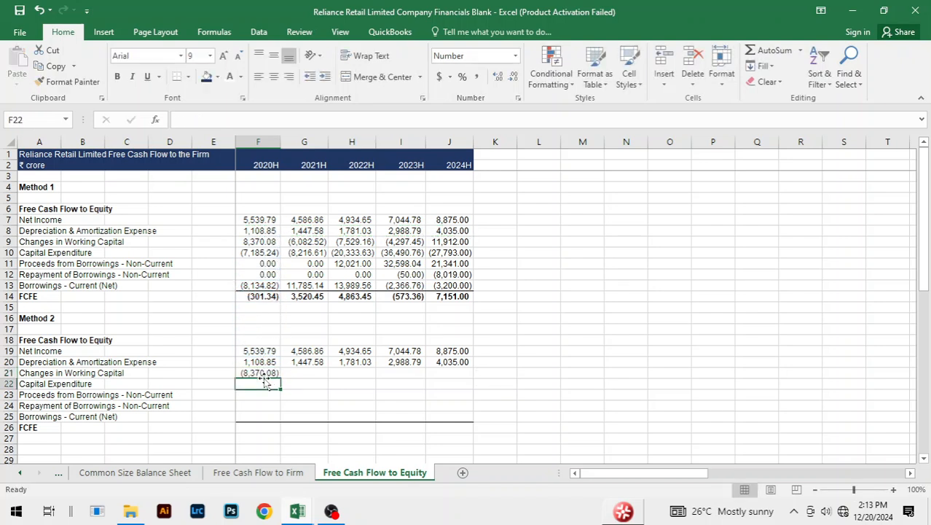
{"action": "left_click", "coordinate": [258, 374]}
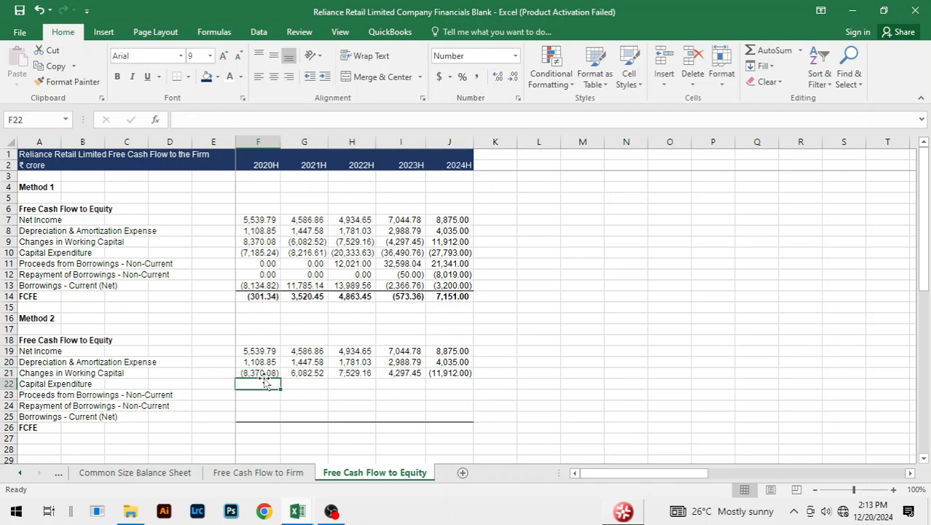
{"action": "type", "text": "="}
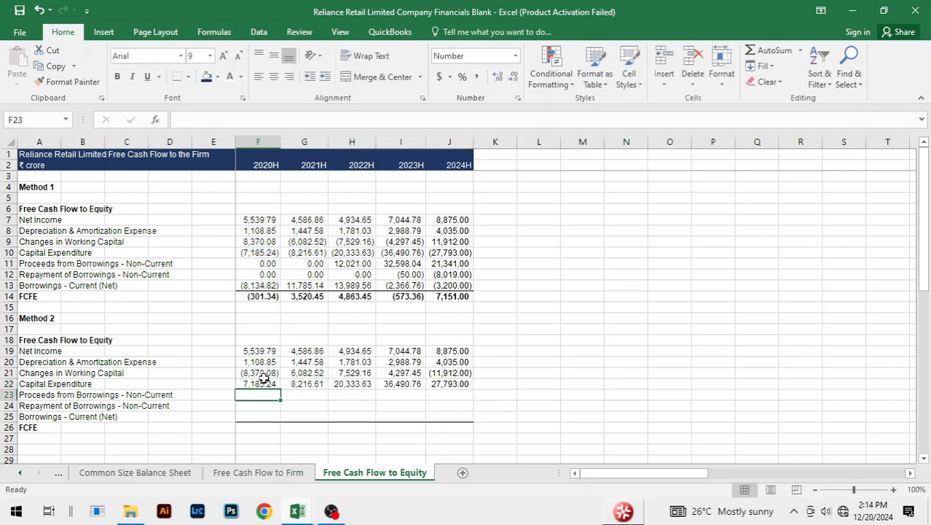
{"action": "left_click", "coordinate": [258, 263]}
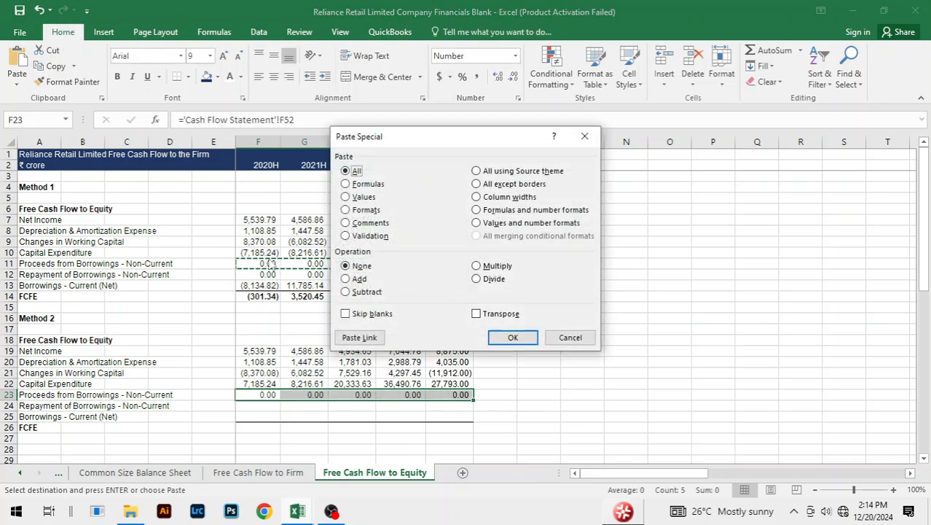
Paste borrowing proceeds into row 23 and enter =-F12 for repayments, filled to J24.
{"action": "left_click", "coordinate": [511, 336]}
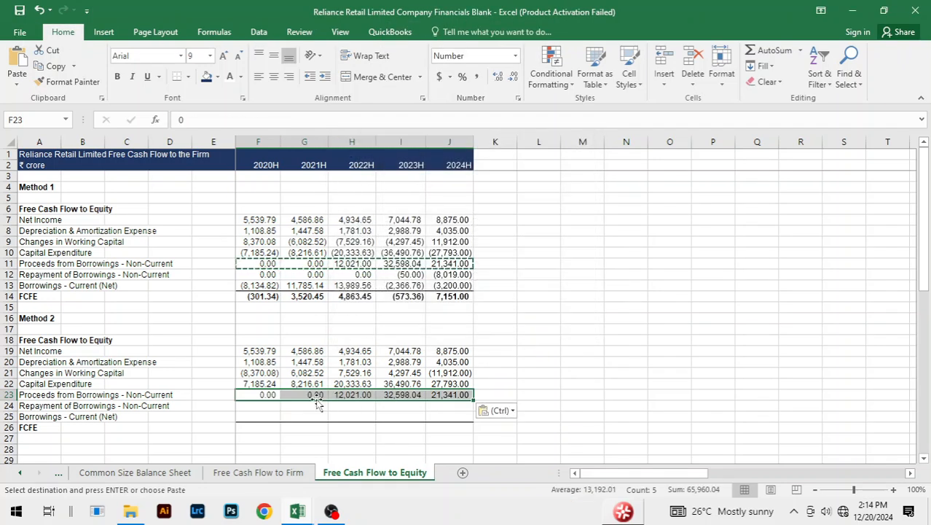
{"action": "left_click", "coordinate": [258, 405]}
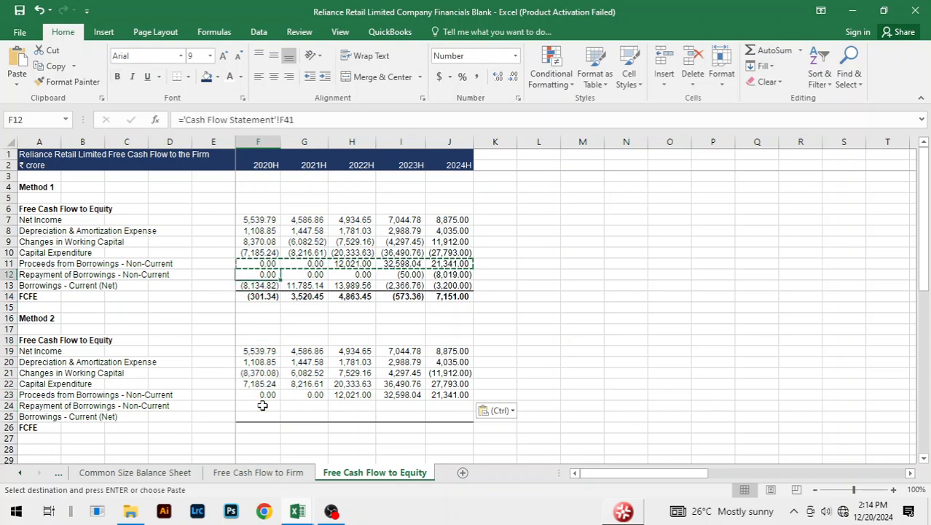
{"action": "left_click", "coordinate": [258, 405]}
{"action": "type", "text": "=-F12"}
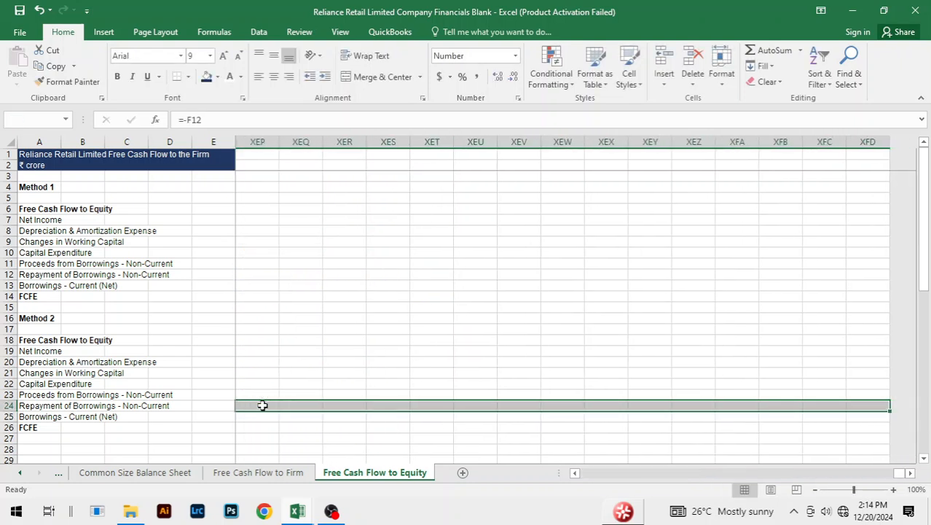
{"action": "left_click", "coordinate": [263, 405]}
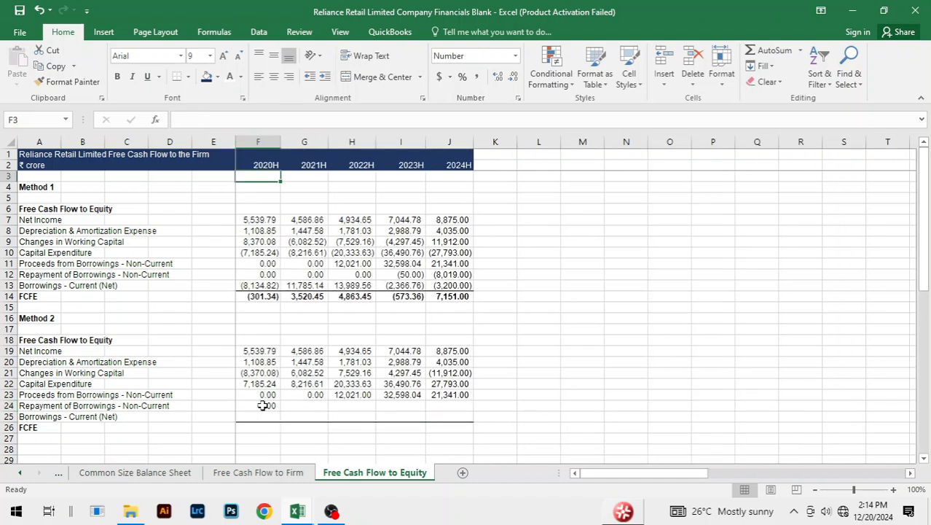
{"action": "left_click", "coordinate": [258, 405]}
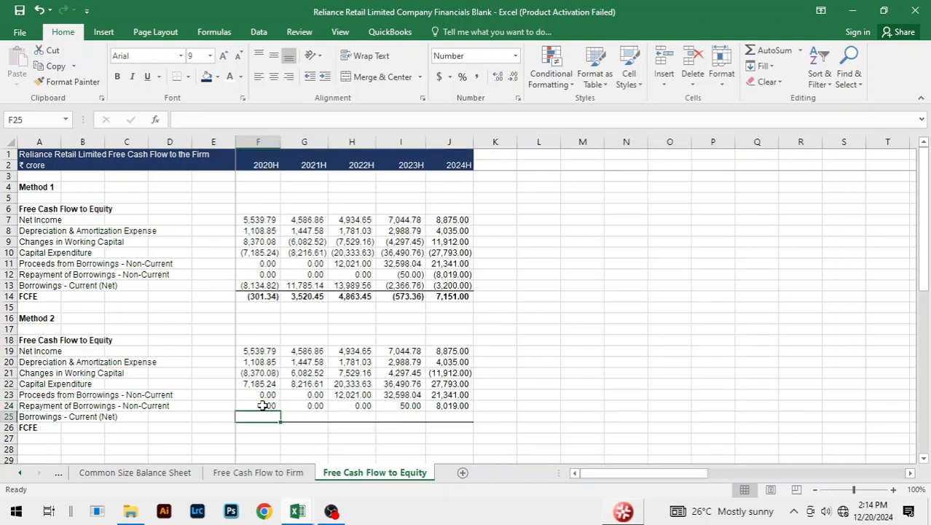
Enter =-F13 for Method 2 Current Borrowings (Net), sign-reversed from Method 1.
{"action": "type", "text": "=-"}
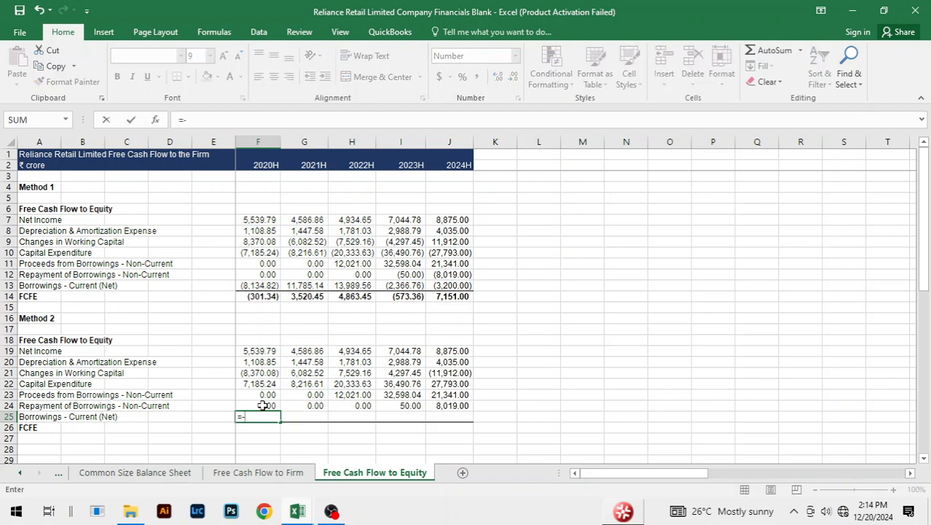
{"action": "left_click", "coordinate": [258, 284]}
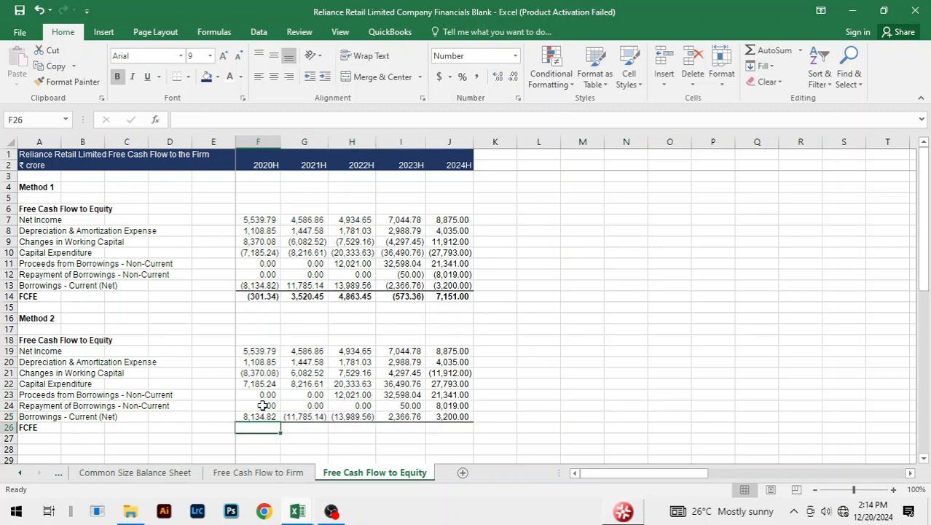
{"action": "mouse_move", "coordinate": [615, 362]}
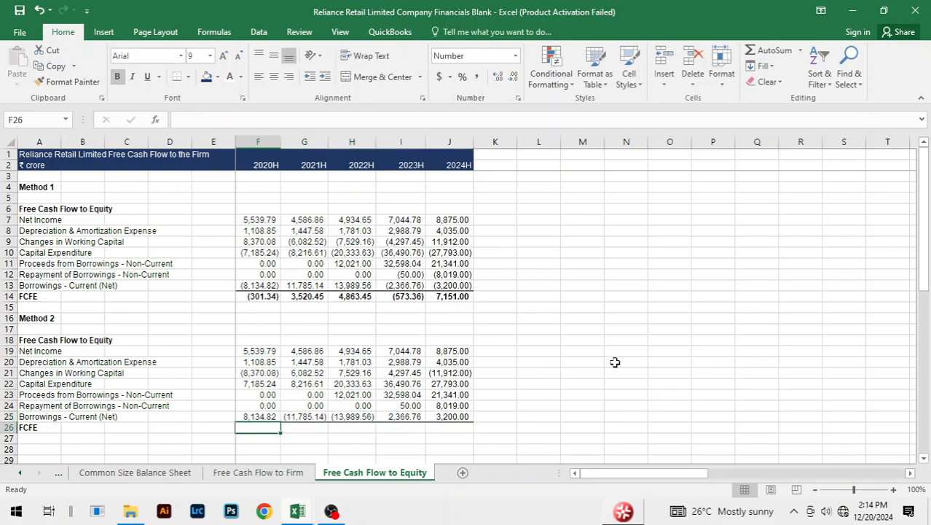
Build =F19+F20-F21-F22+F23-F24-F25 in F26 and fill to J26, matching Method 1's 7,151.00.
{"action": "type", "text": "="}
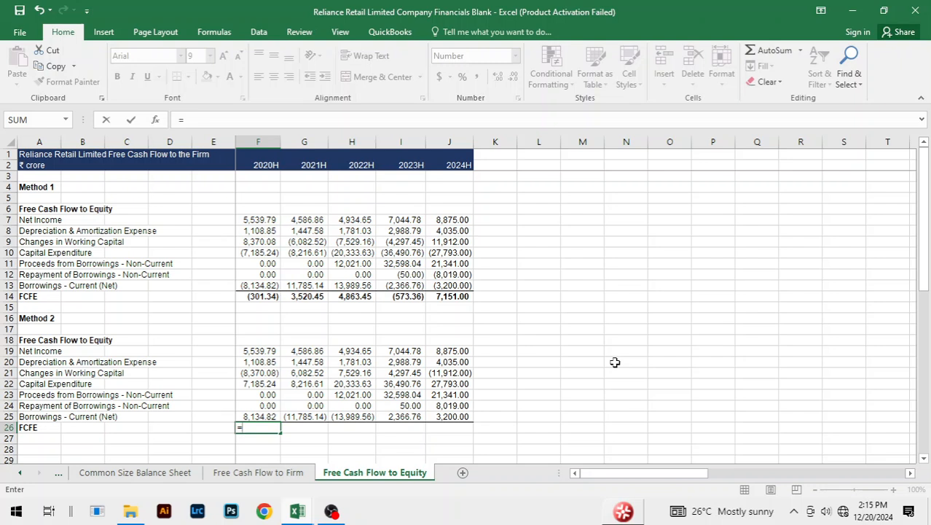
{"action": "left_click", "coordinate": [258, 349]}
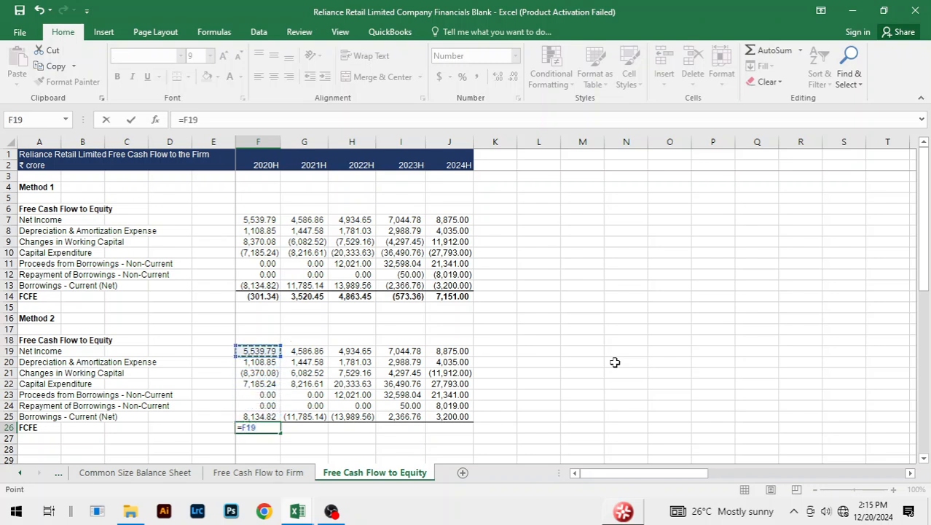
{"action": "left_click", "coordinate": [258, 383]}
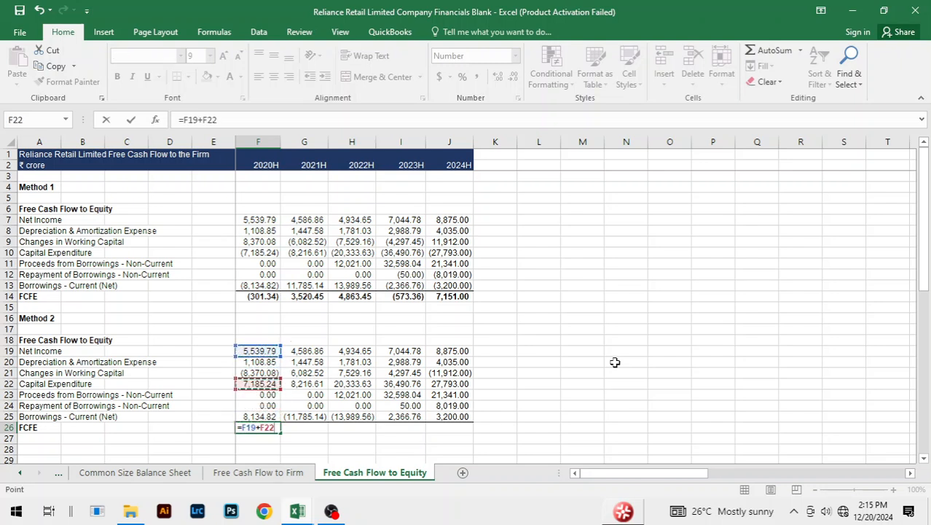
{"action": "left_click", "coordinate": [258, 361]}
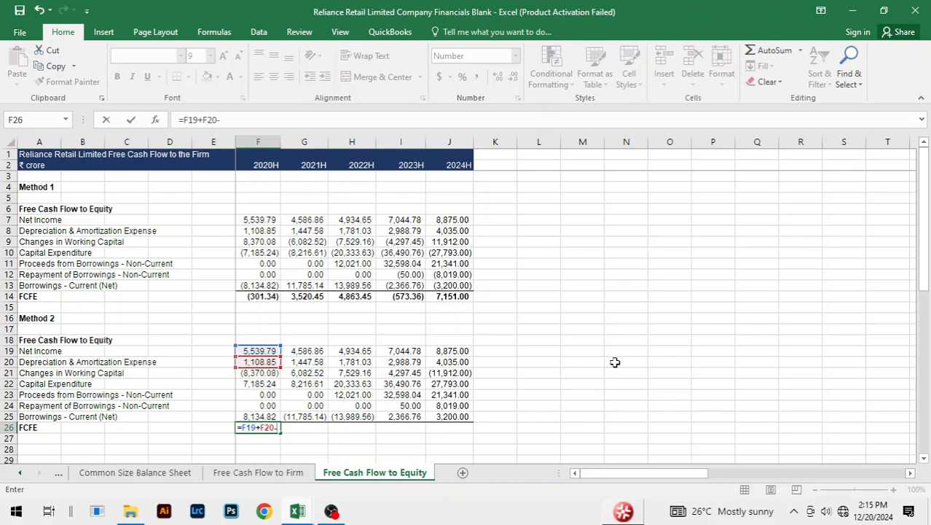
{"action": "left_click", "coordinate": [258, 373]}
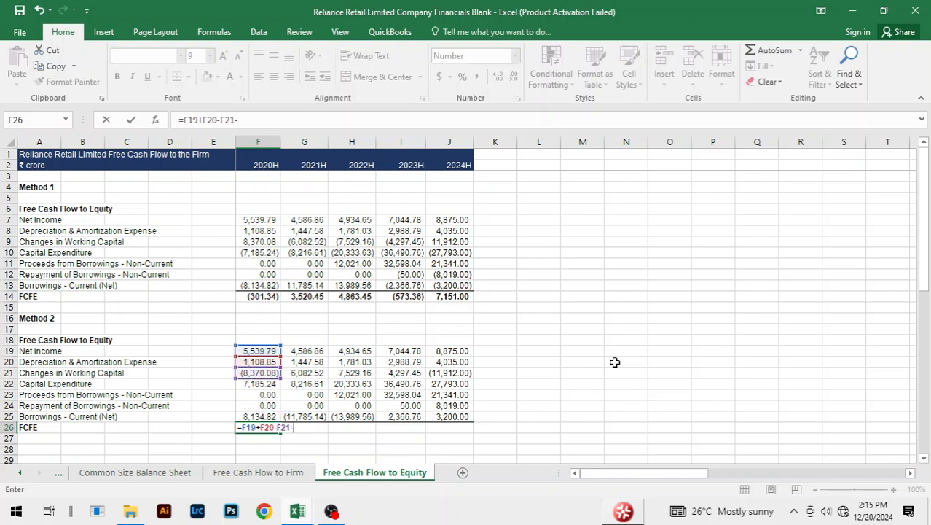
{"action": "left_click", "coordinate": [258, 383]}
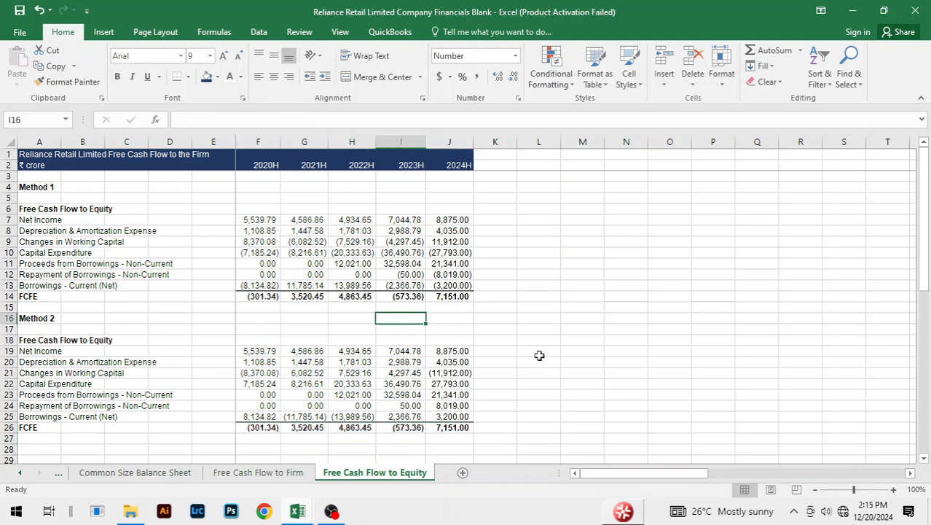
{"action": "mouse_move", "coordinate": [215, 358]}
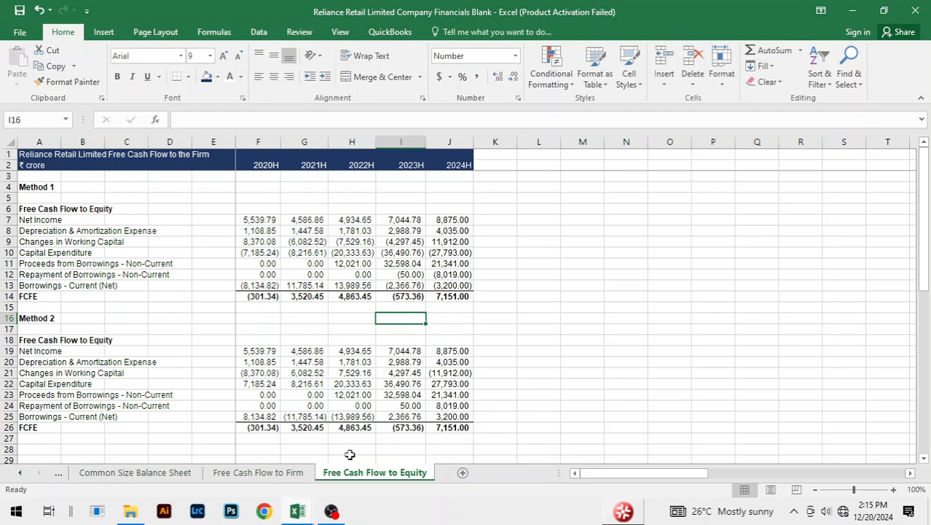
{"action": "mouse_move", "coordinate": [327, 377]}
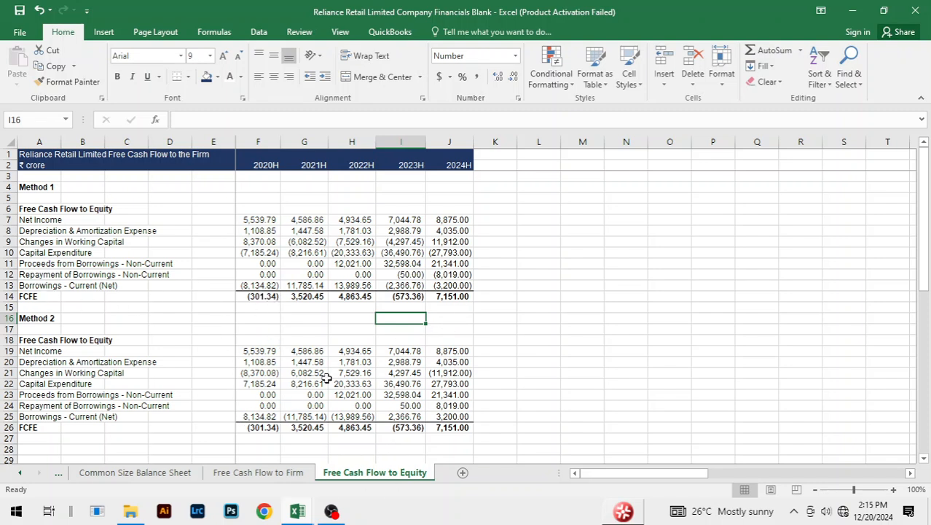
{"action": "left_click", "coordinate": [258, 428]}
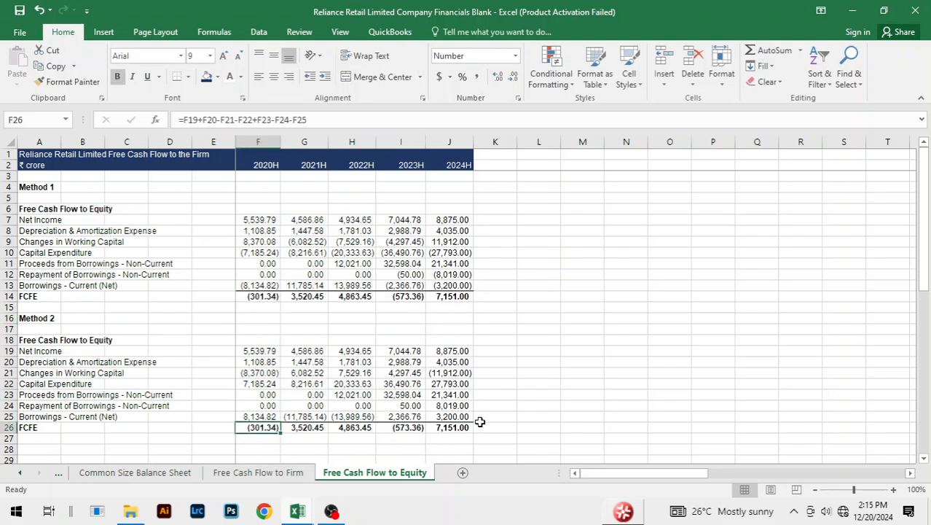
{"action": "left_click", "coordinate": [540, 383]}
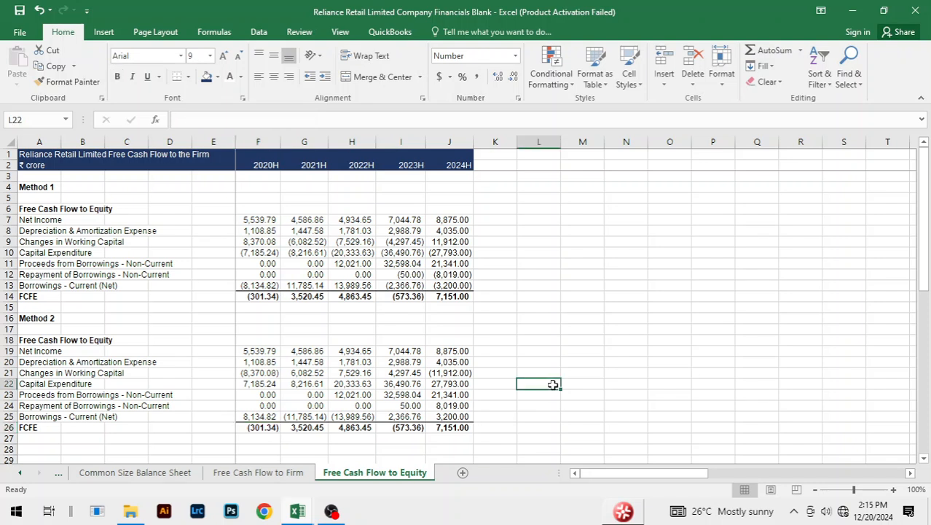